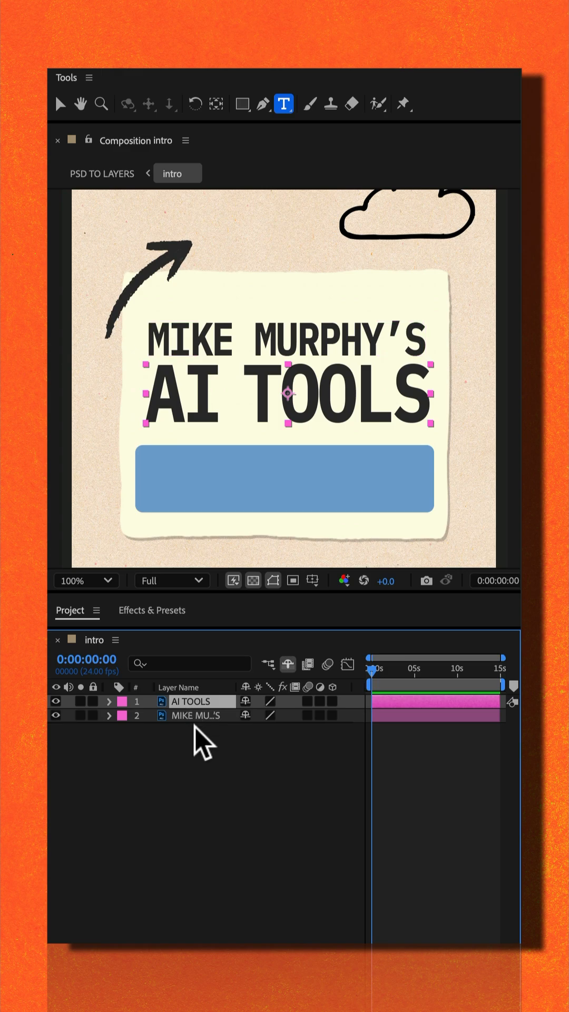
Convert the imported AI TOOLS Photoshop layer into an editable text layer via Create > Convert to Editable Text.
{"action": "left_click", "coordinate": [194, 716]}
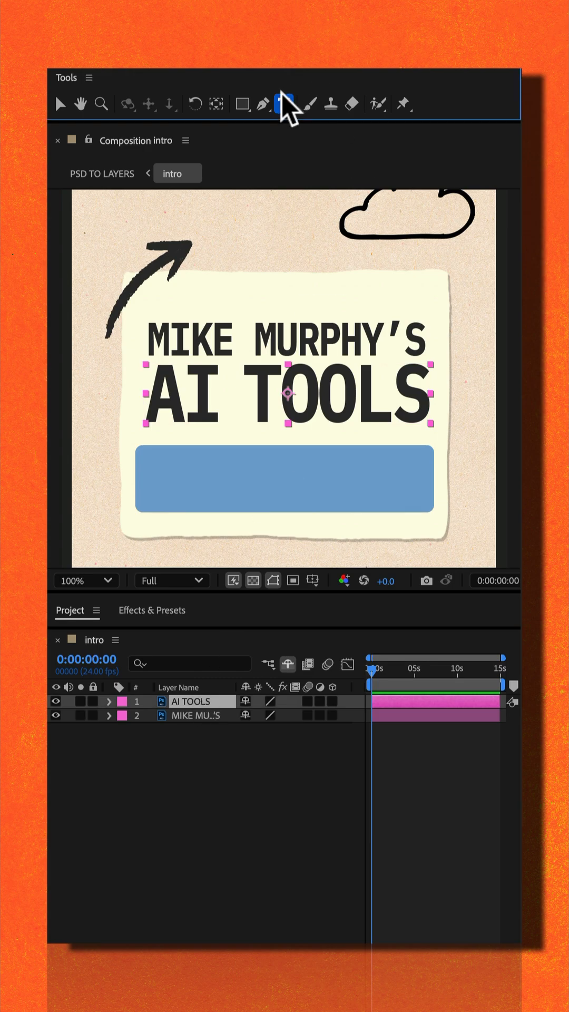
{"action": "left_click", "coordinate": [283, 104]}
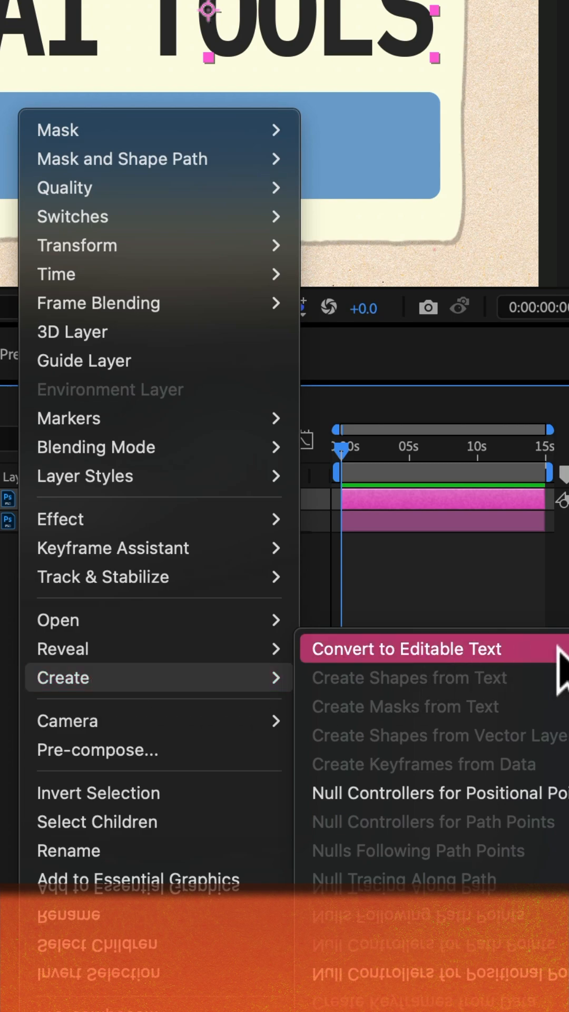
{"action": "left_click", "coordinate": [405, 648]}
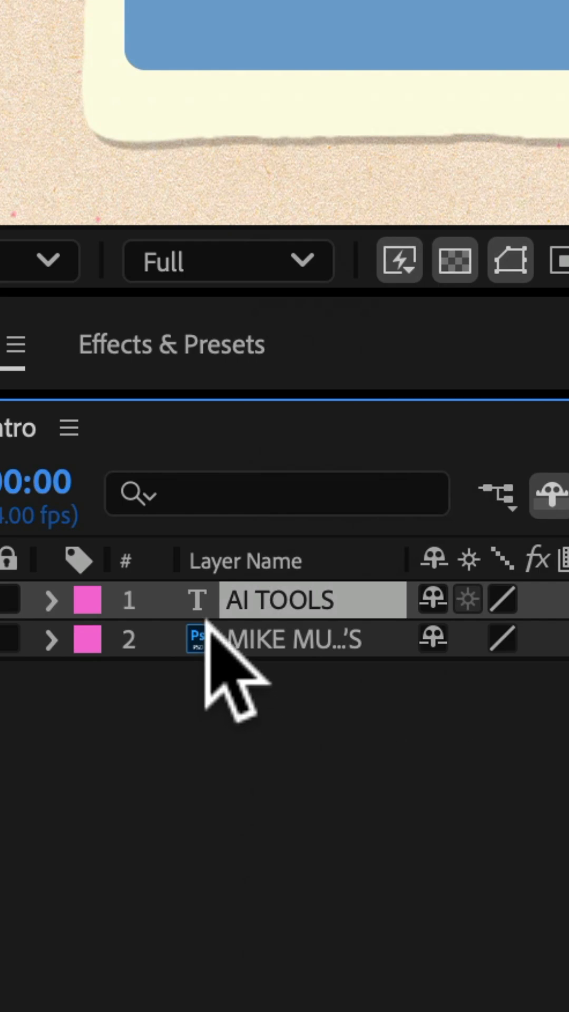
{"action": "mouse_move", "coordinate": [213, 645]}
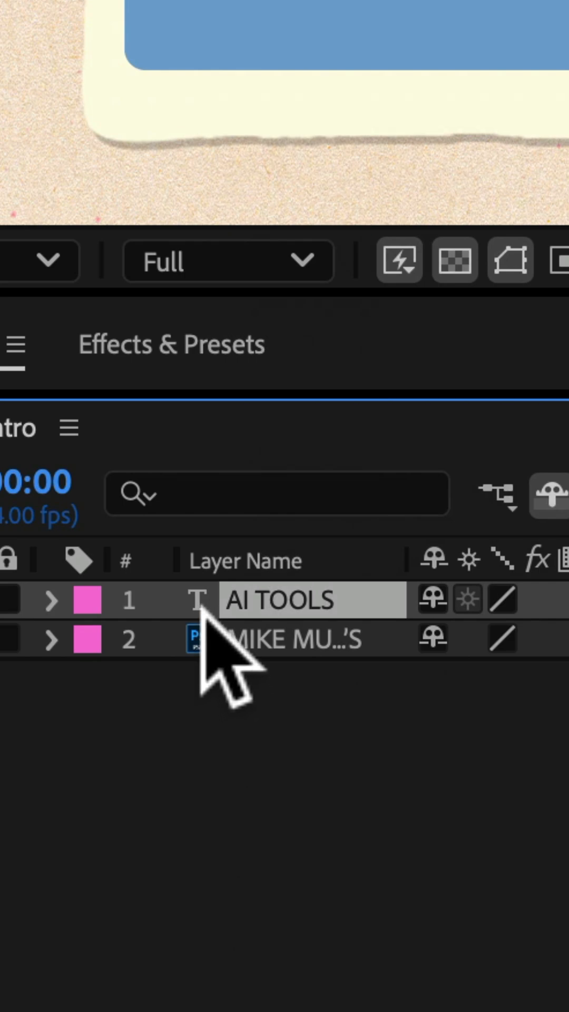
{"action": "mouse_move", "coordinate": [212, 658]}
{"action": "type", "text": "E"}
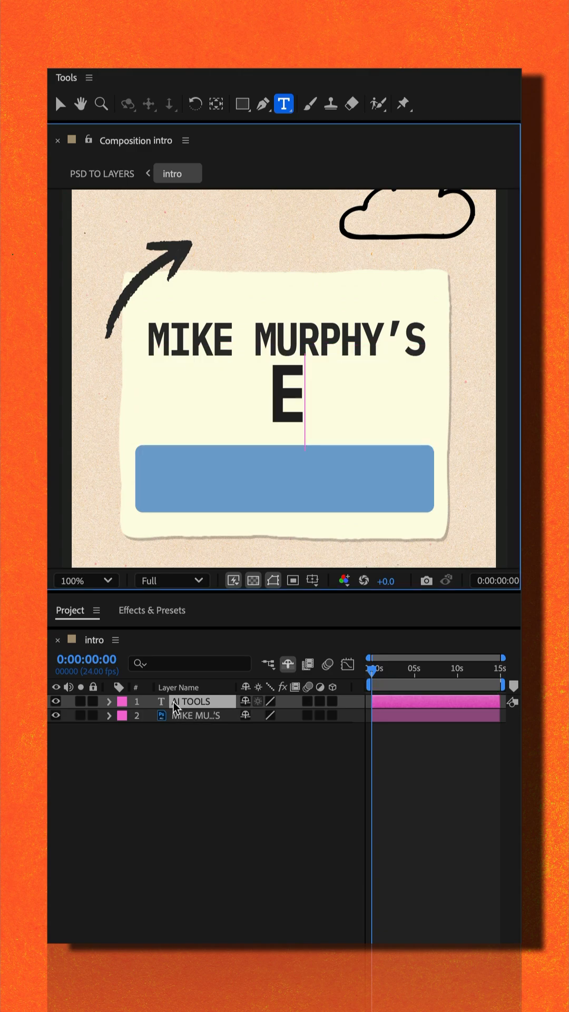
Retype the second title line so it reads 'Edita' beneath MIKE MURPHY'S.
{"action": "type", "text": "dita"}
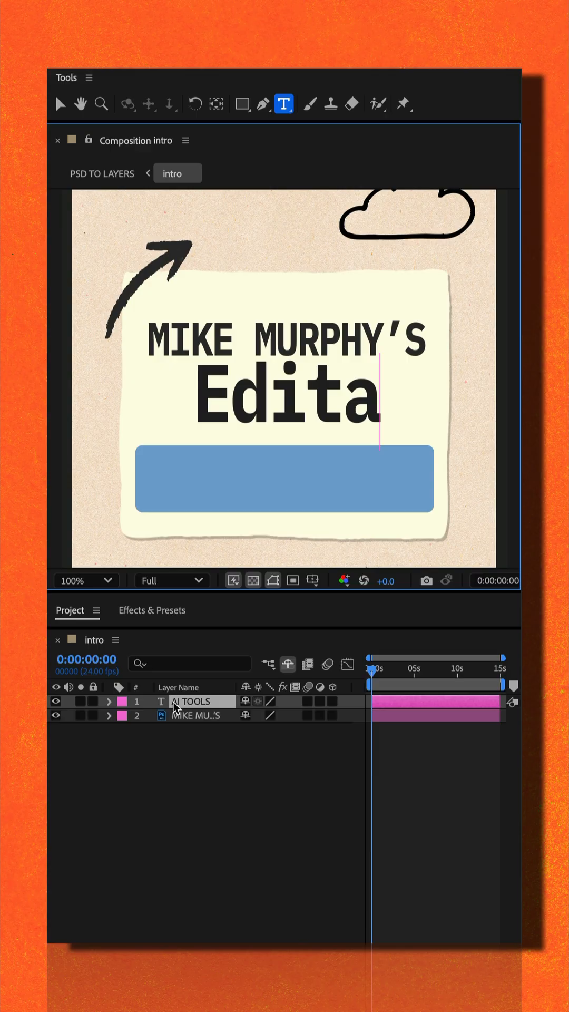